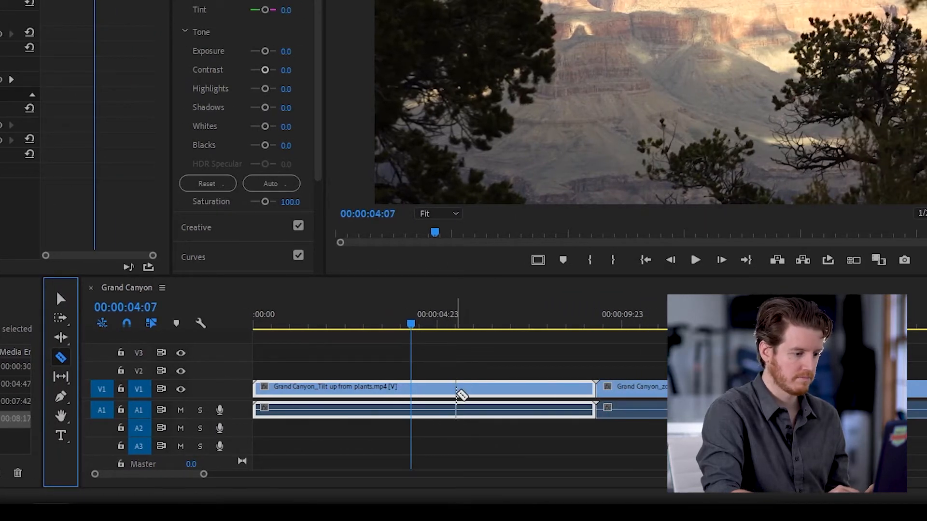
# Cut the tilt clip into separate pieces with the Razor tool.
pyautogui.click(461, 389)
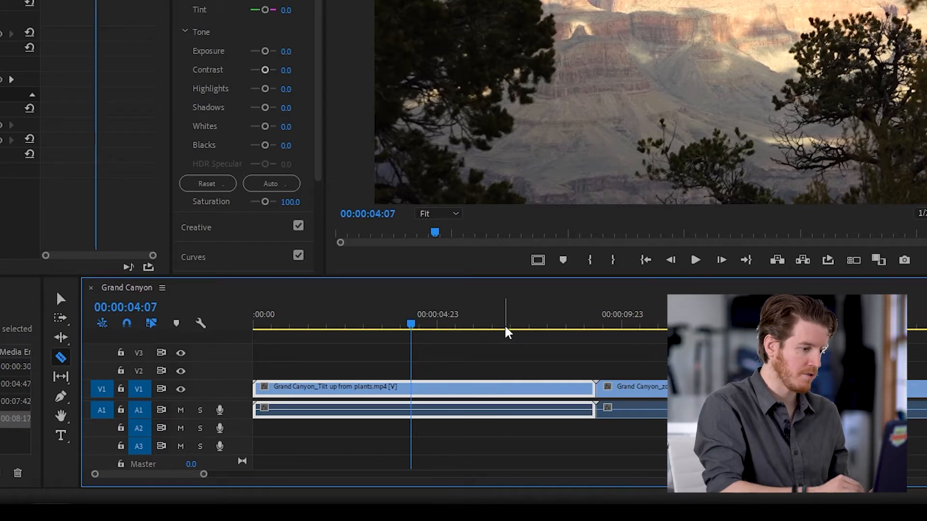
pyautogui.moveTo(61, 300)
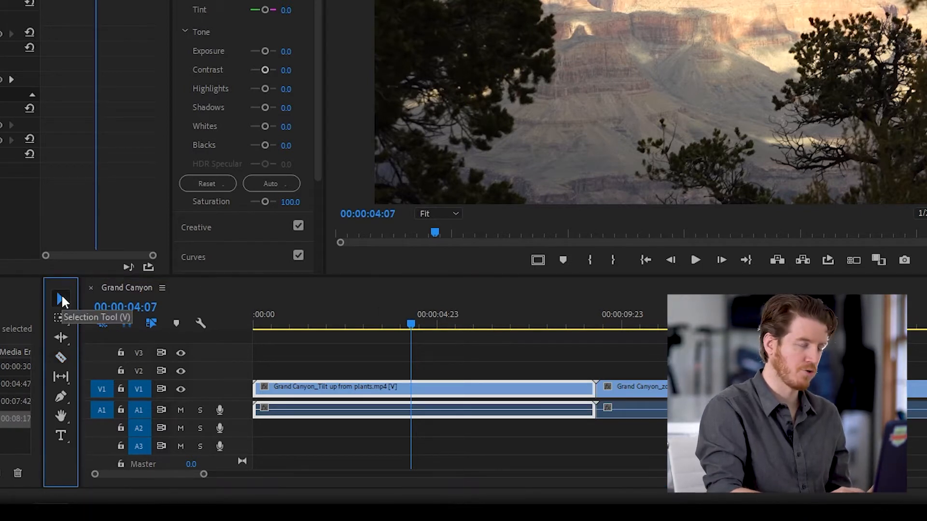
pyautogui.press('c')
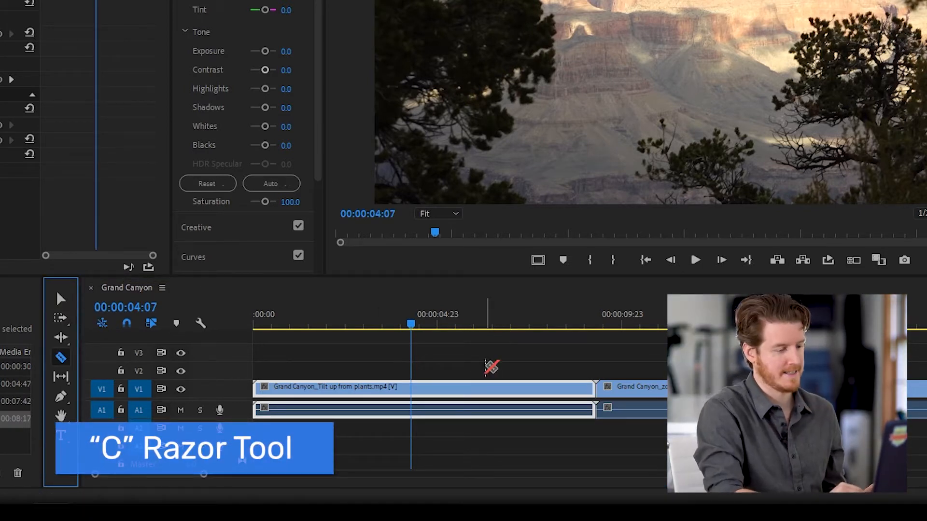
pyautogui.moveTo(466, 361)
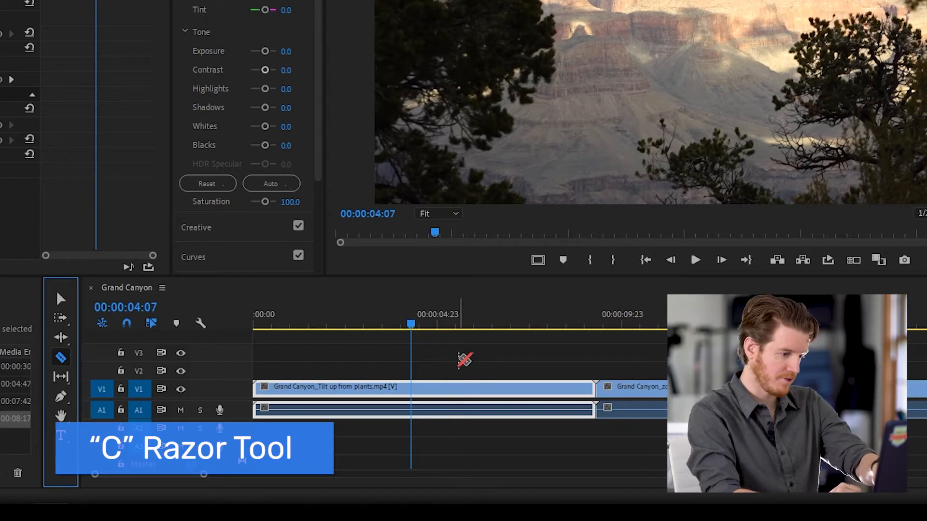
pyautogui.press('v')
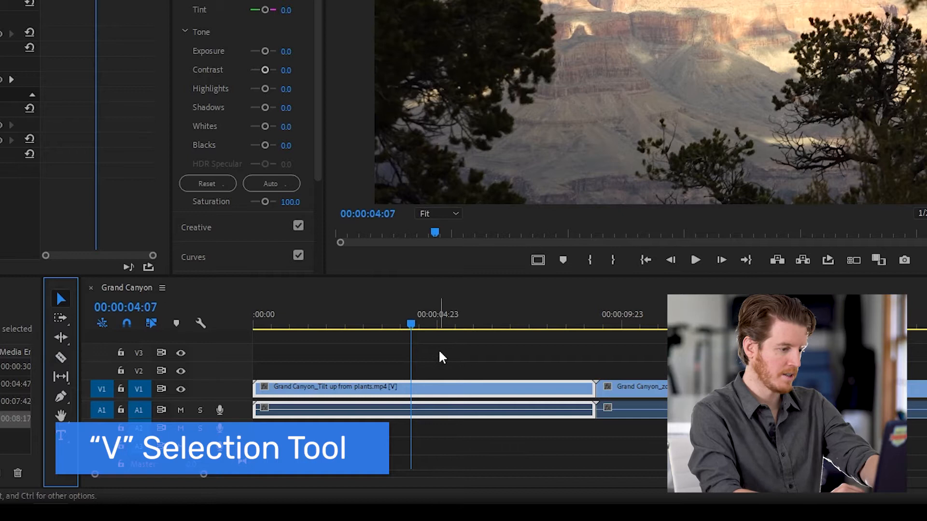
pyautogui.click(60, 357)
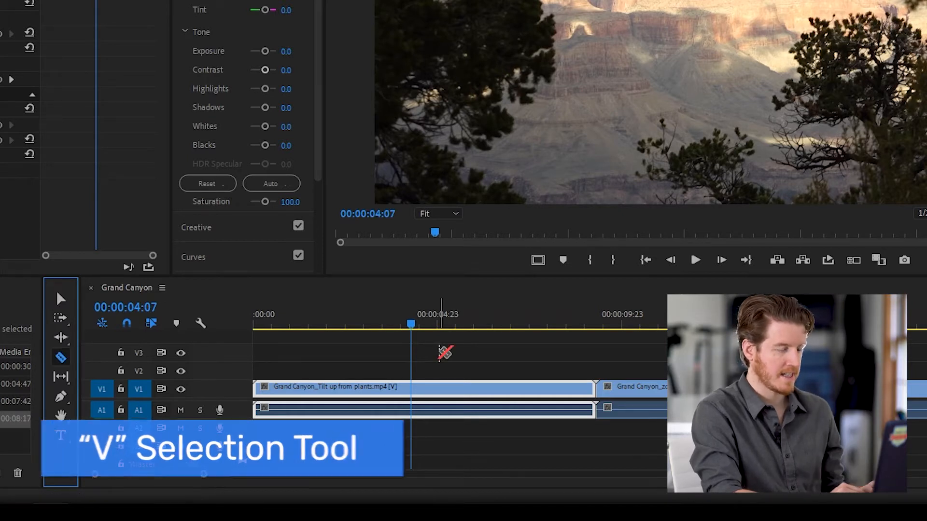
pyautogui.press('c')
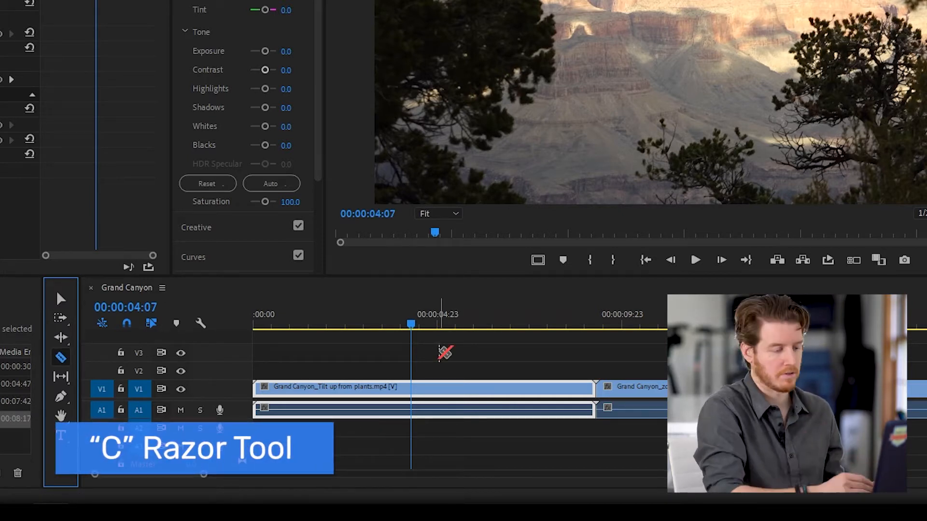
pyautogui.click(412, 387)
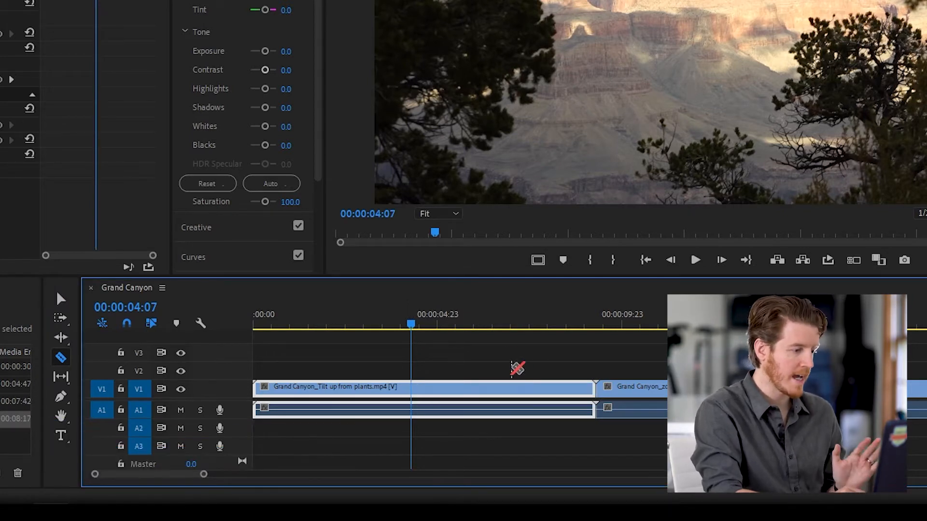
pyautogui.moveTo(506, 355)
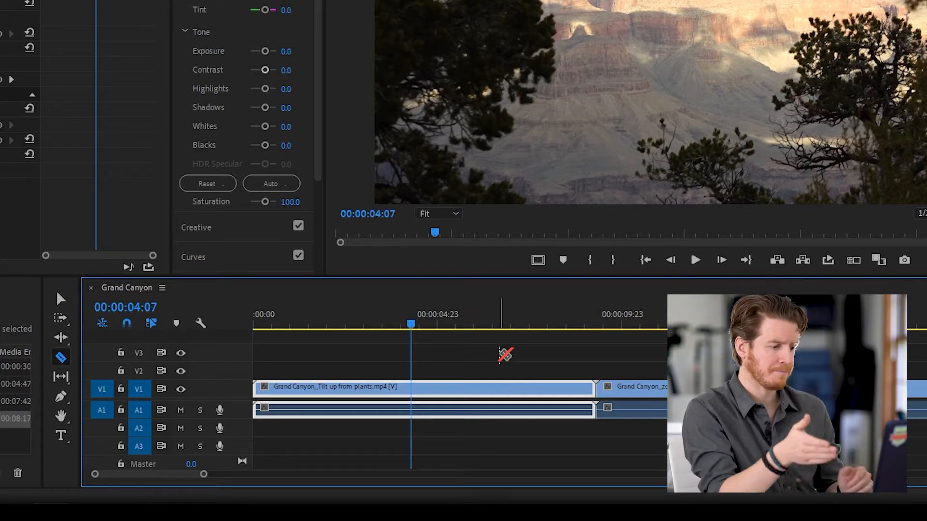
pyautogui.moveTo(319, 316)
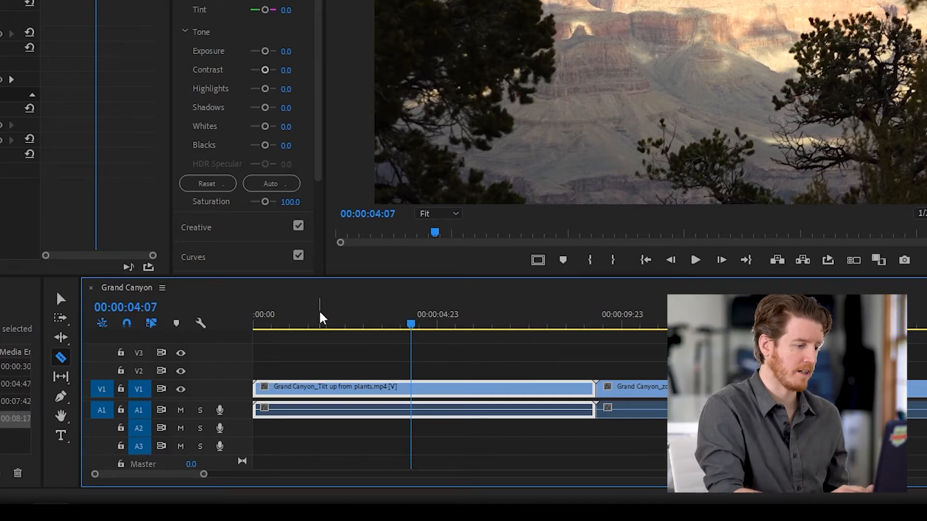
pyautogui.click(352, 324)
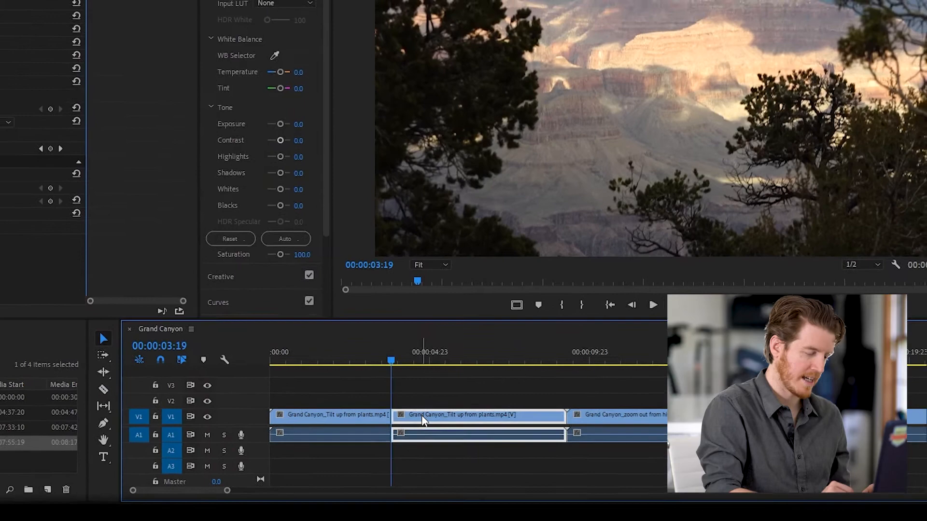
pyautogui.rightClick(423, 418)
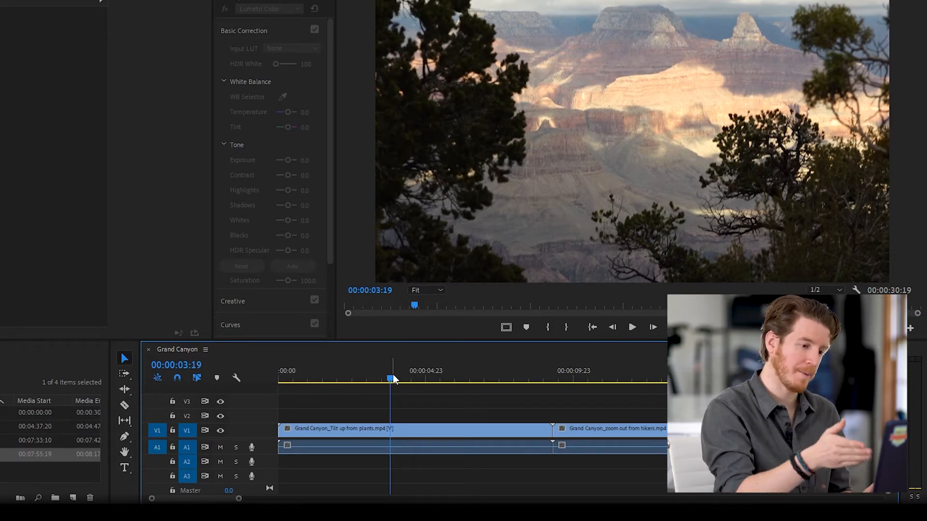
# Ripple-trim the tilt clip to end at 00:00:03:19 with W, closing the gap.
pyautogui.press('w')
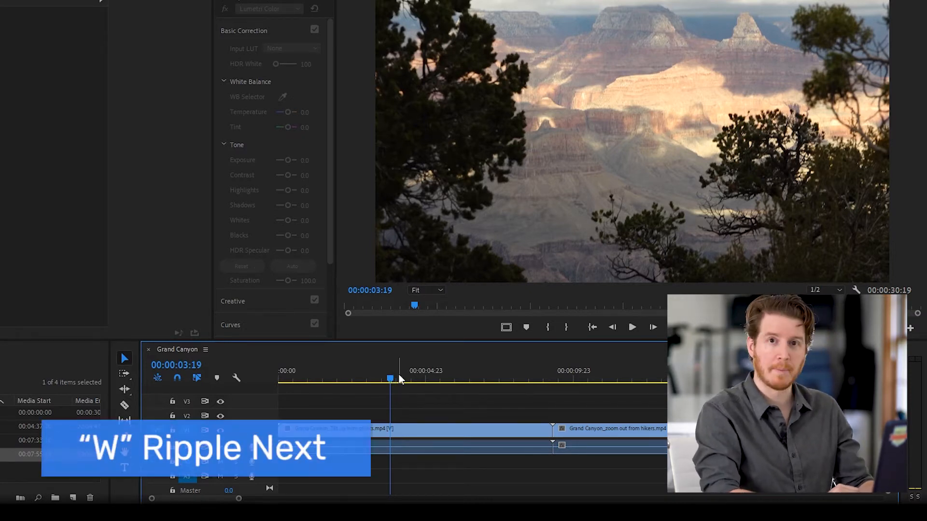
pyautogui.press('w')
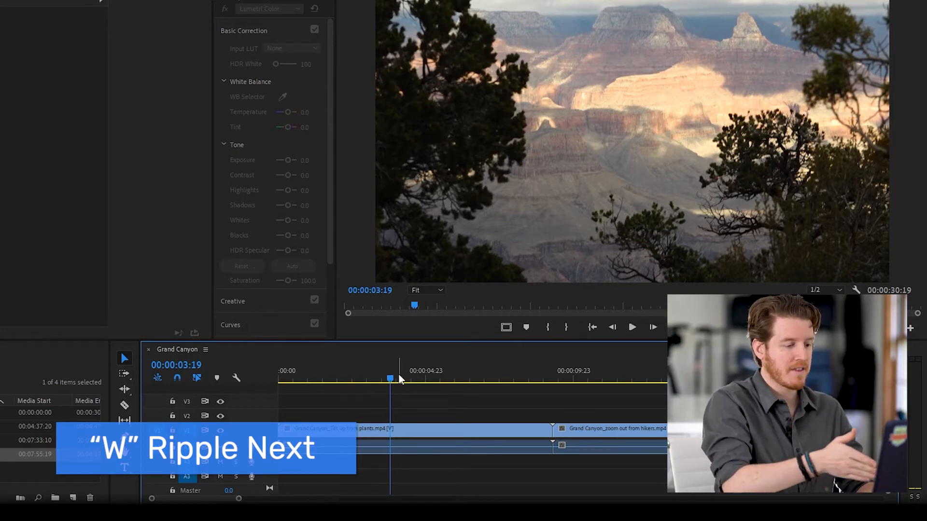
pyautogui.press('w')
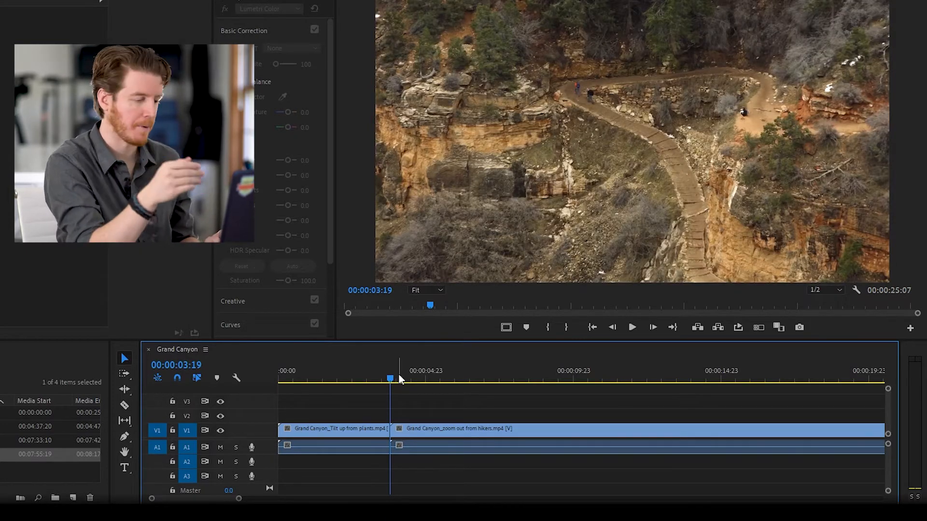
# Ripple-trim the clip start to the playhead with Q, then park the playhead at 00:00:01:19.
pyautogui.press('q')
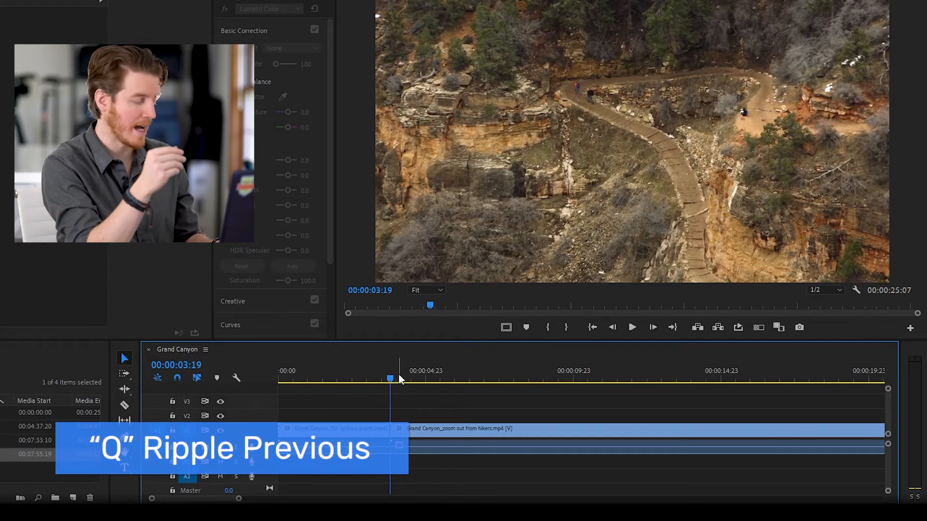
pyautogui.press('q')
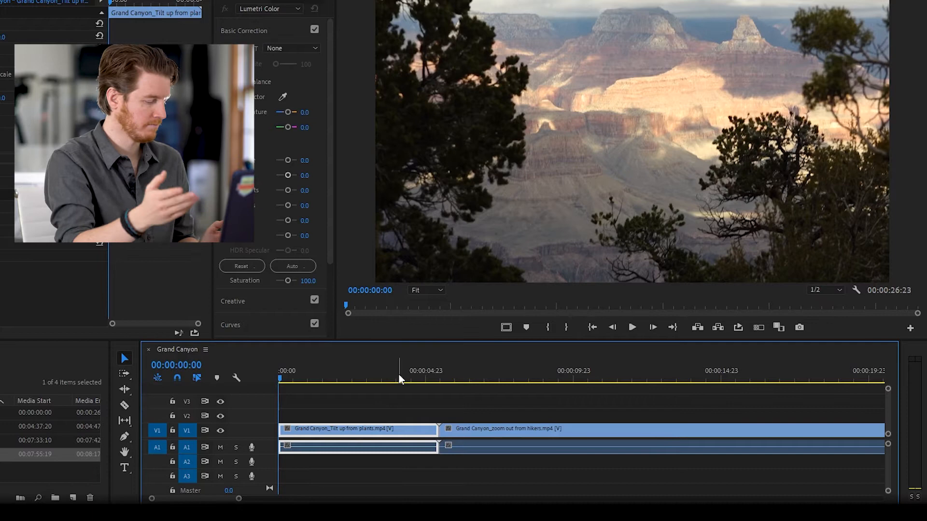
pyautogui.click(631, 327)
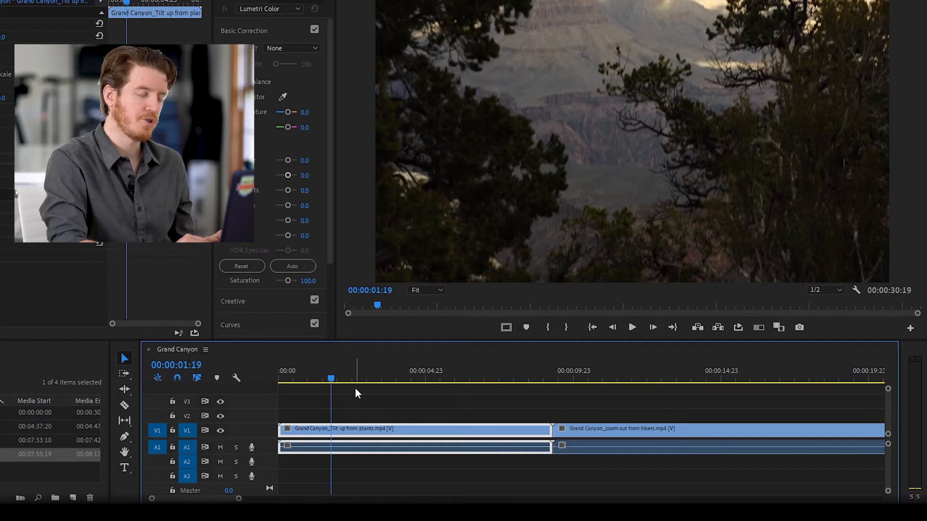
# Ripple-edit the tilt clip's out point left to about 00:00:06:02.
pyautogui.press('b')
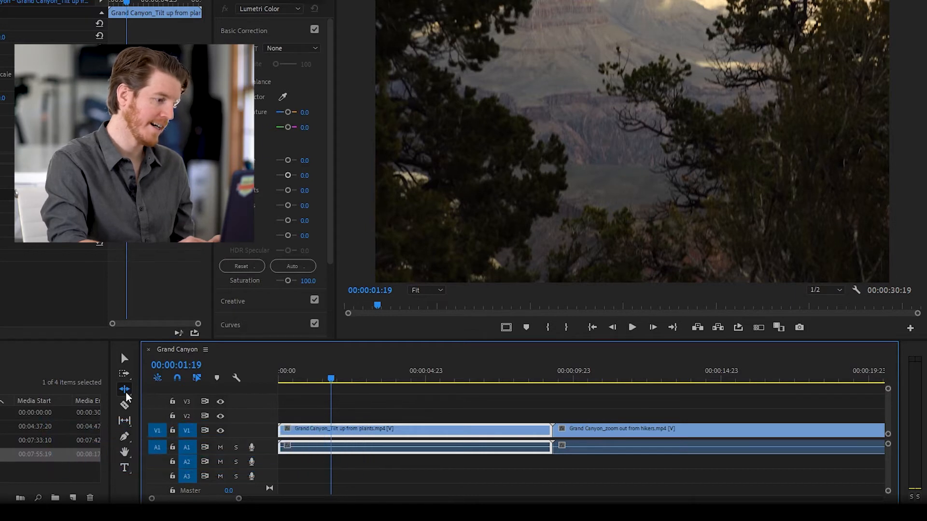
pyautogui.moveTo(125, 391)
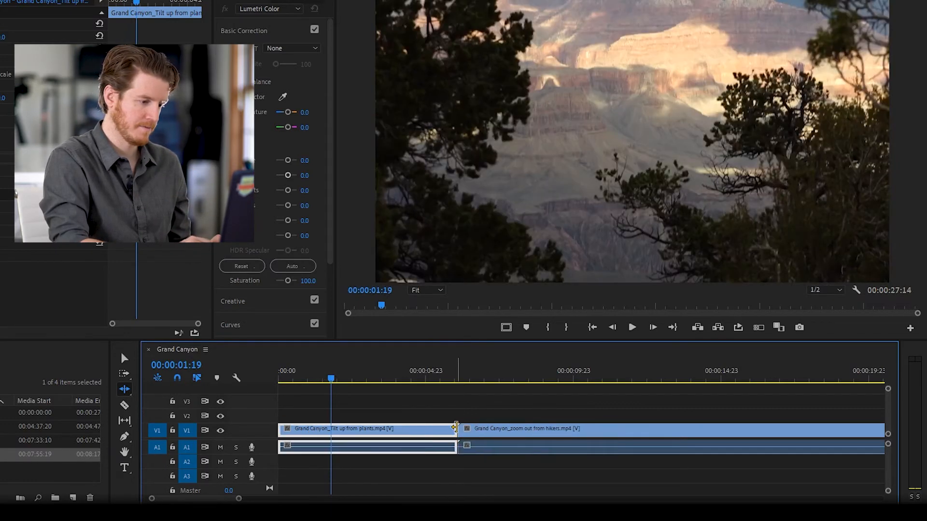
pyautogui.click(523, 378)
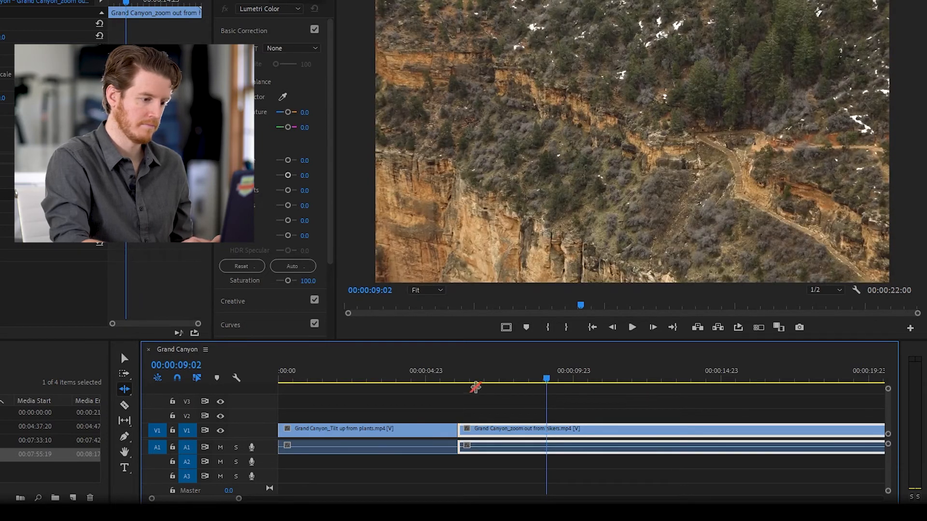
pyautogui.click(632, 327)
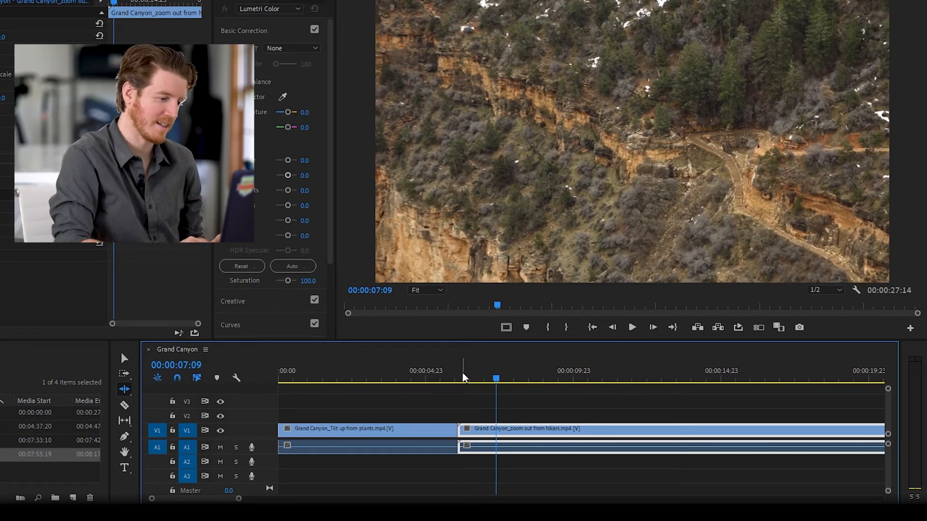
pyautogui.click(526, 379)
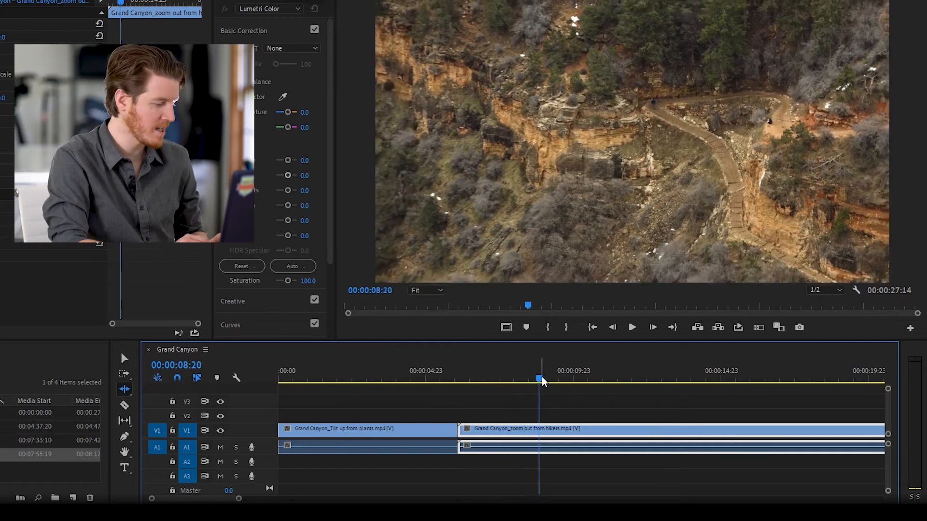
pyautogui.click(457, 378)
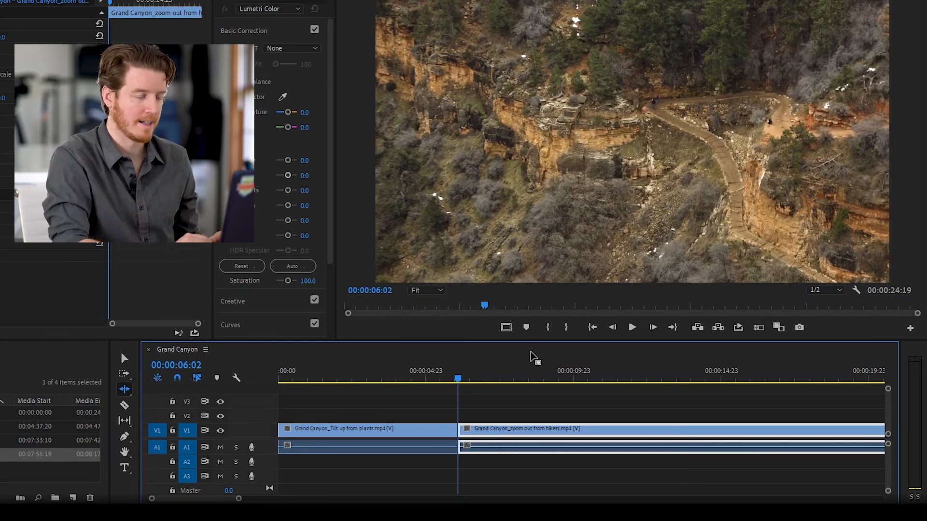
pyautogui.click(569, 379)
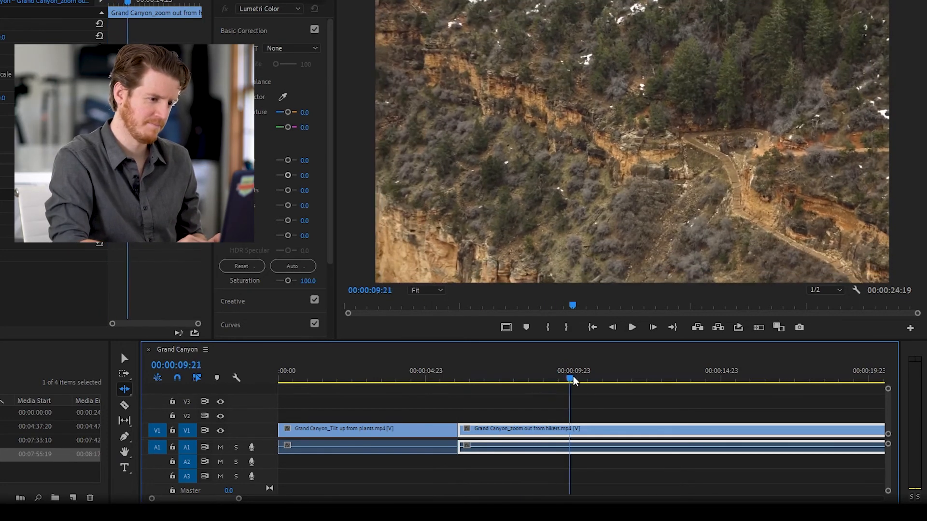